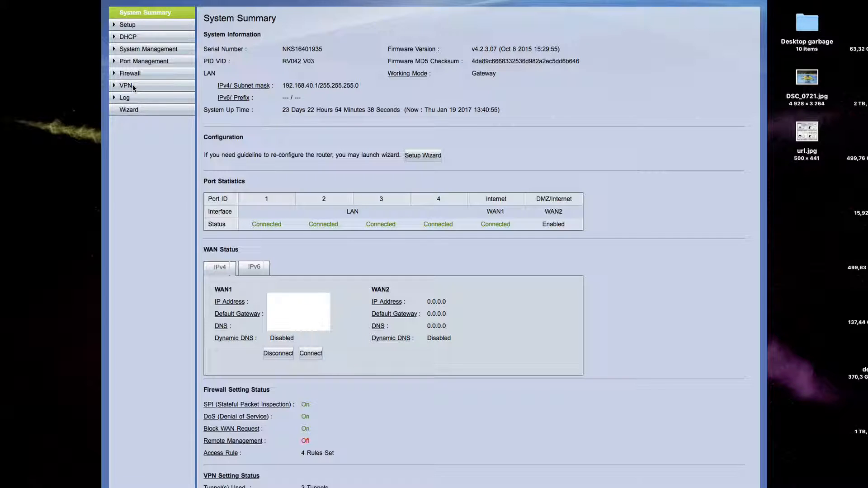
- Open the VPN Summary listing three connected tunnels and four offline VPN clients
left_click(126, 85)
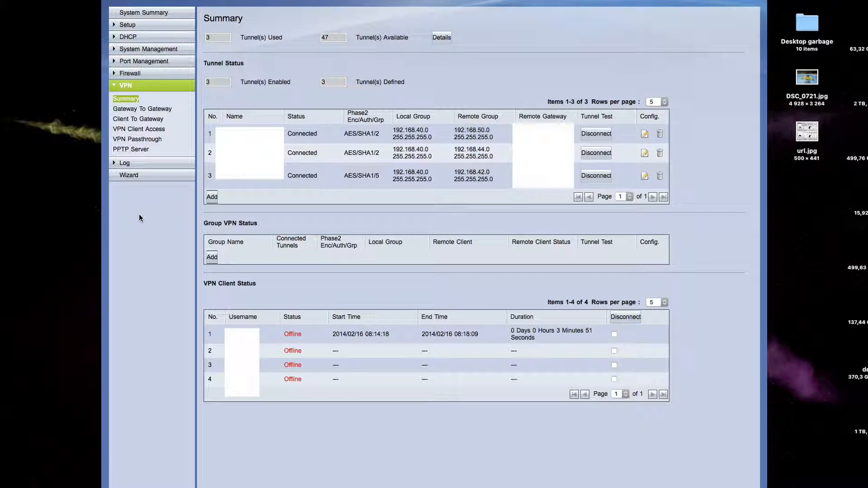
mouse_move(299, 193)
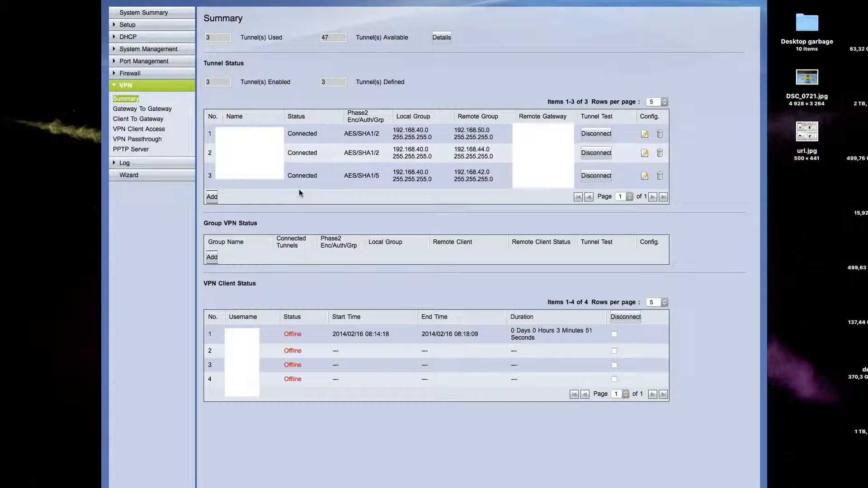
mouse_move(309, 201)
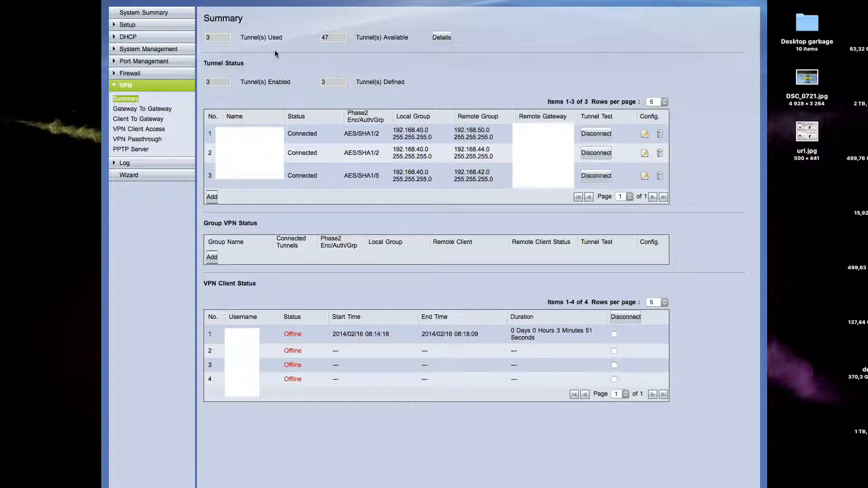
mouse_move(367, 51)
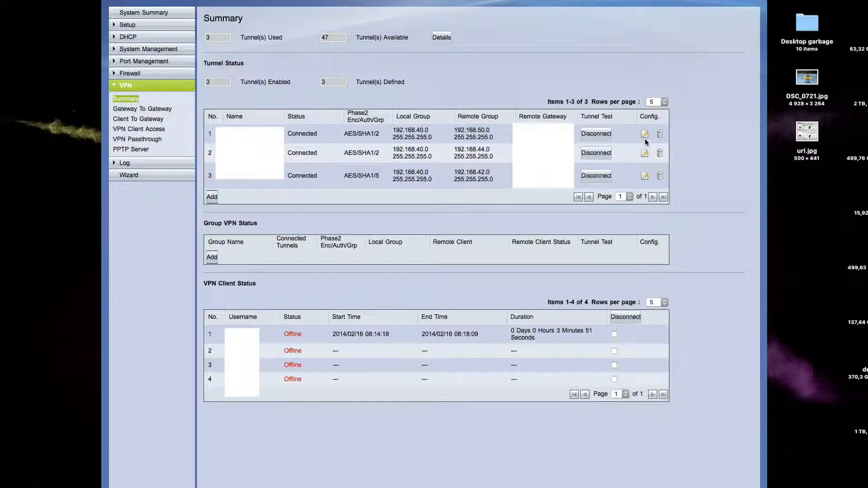
mouse_move(611, 200)
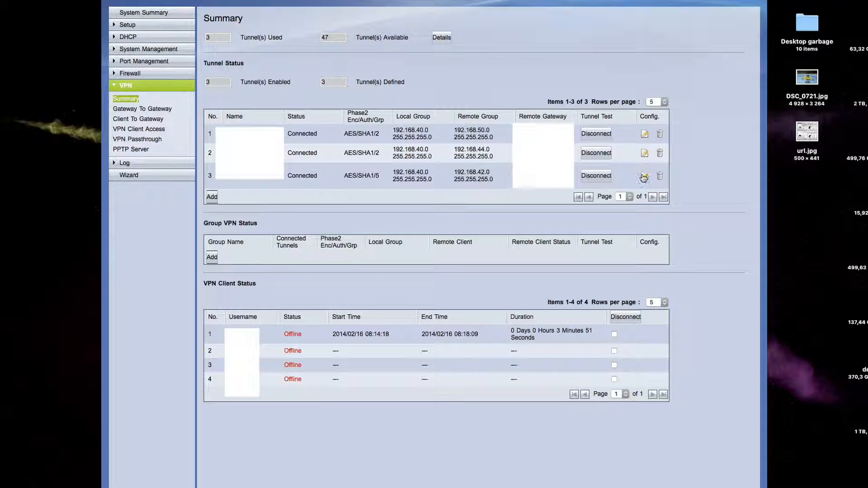
mouse_move(340, 274)
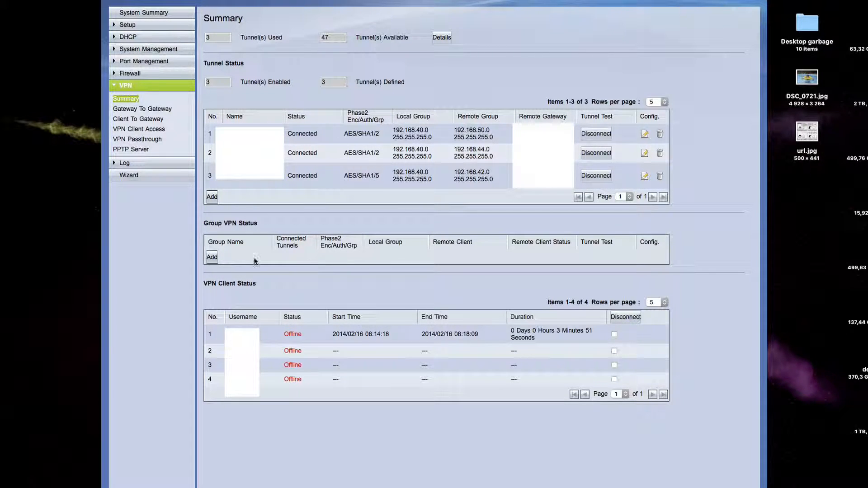
mouse_move(266, 225)
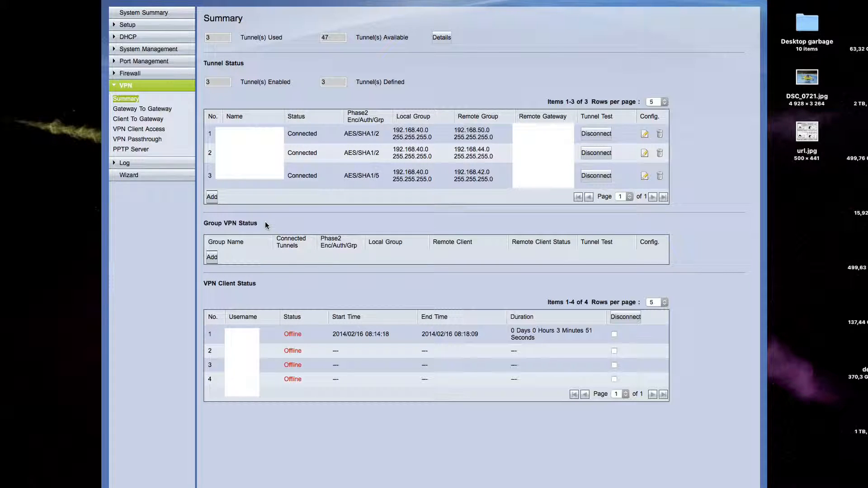
mouse_move(241, 299)
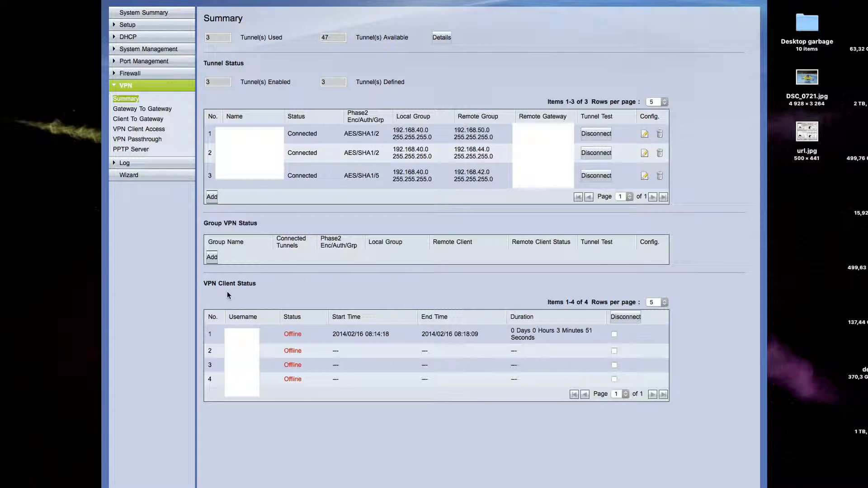
mouse_move(222, 296)
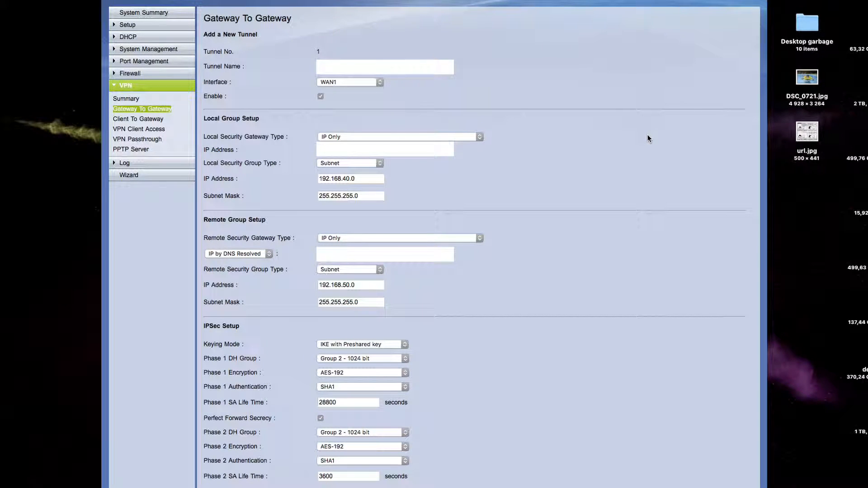
mouse_move(384, 89)
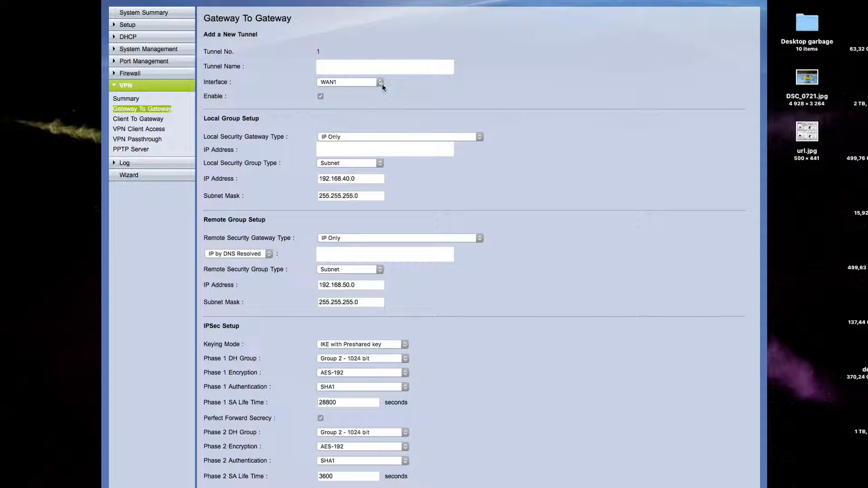
mouse_move(439, 82)
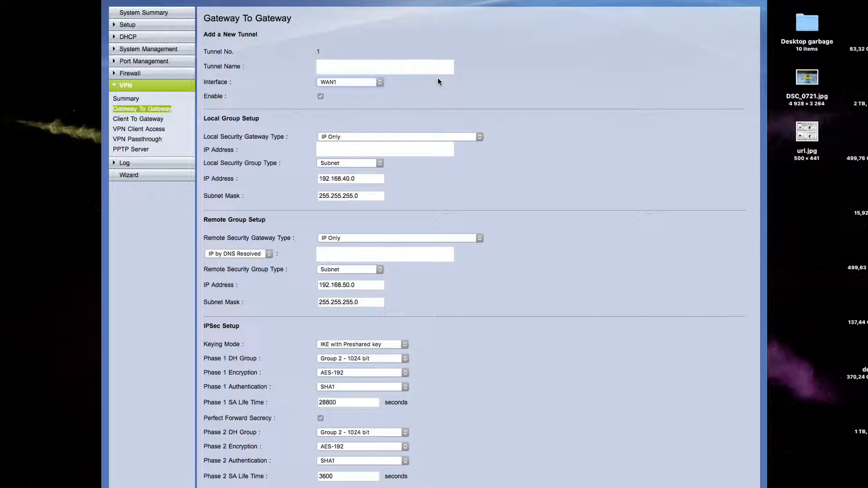
mouse_move(290, 158)
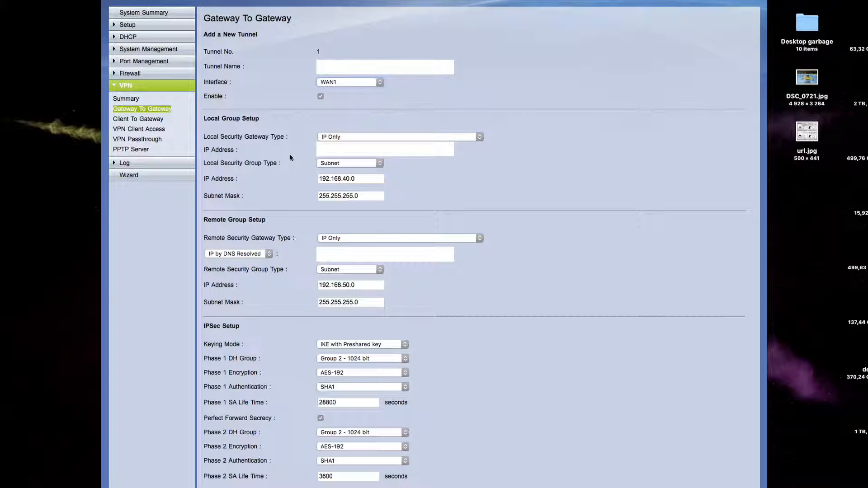
mouse_move(267, 220)
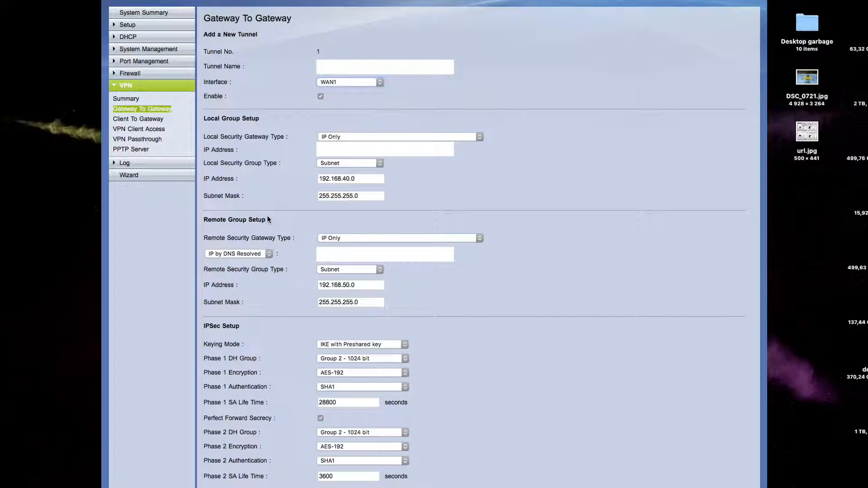
mouse_move(514, 323)
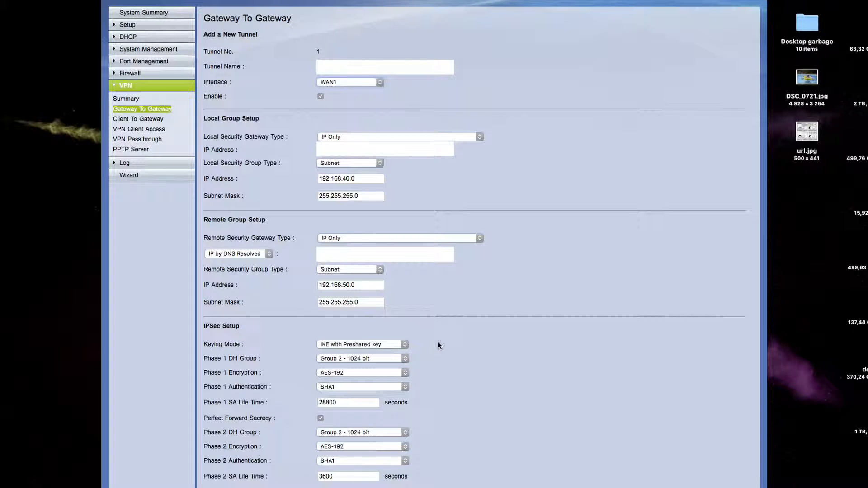
mouse_move(426, 352)
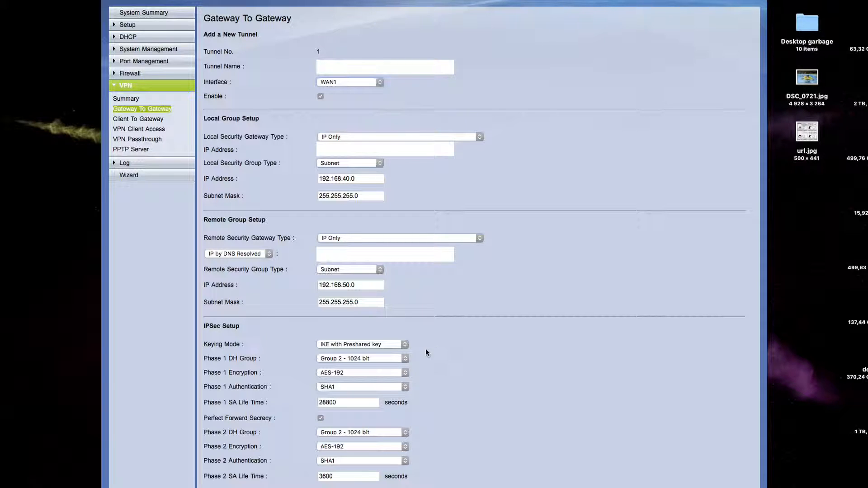
left_click(360, 358)
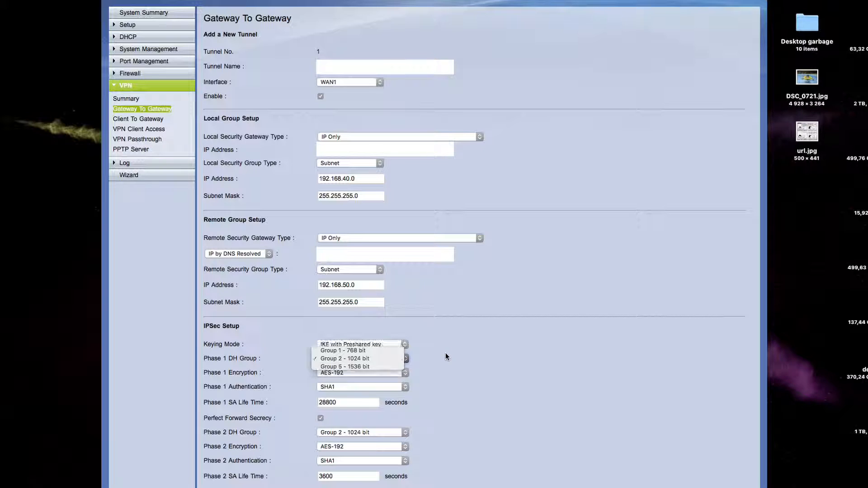
left_click(345, 358)
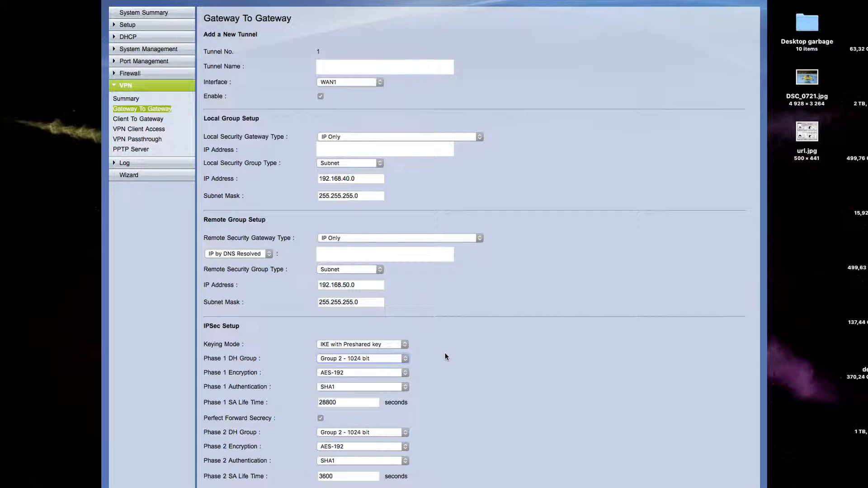
mouse_move(428, 408)
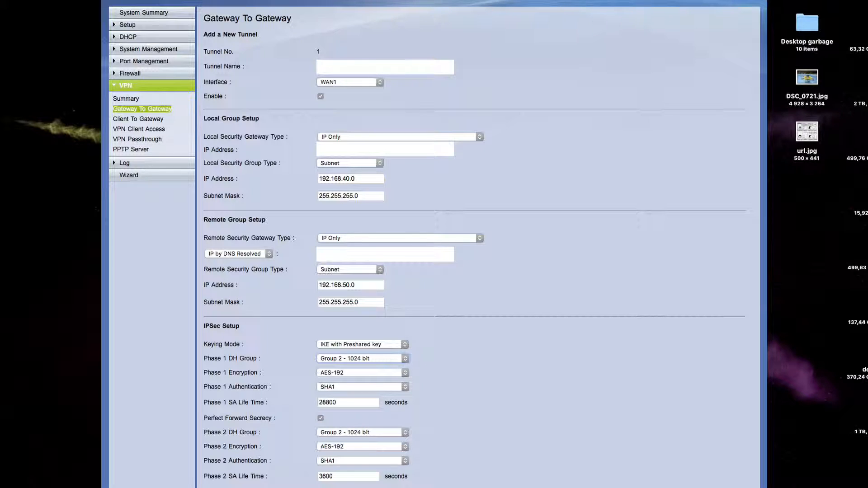
mouse_move(556, 404)
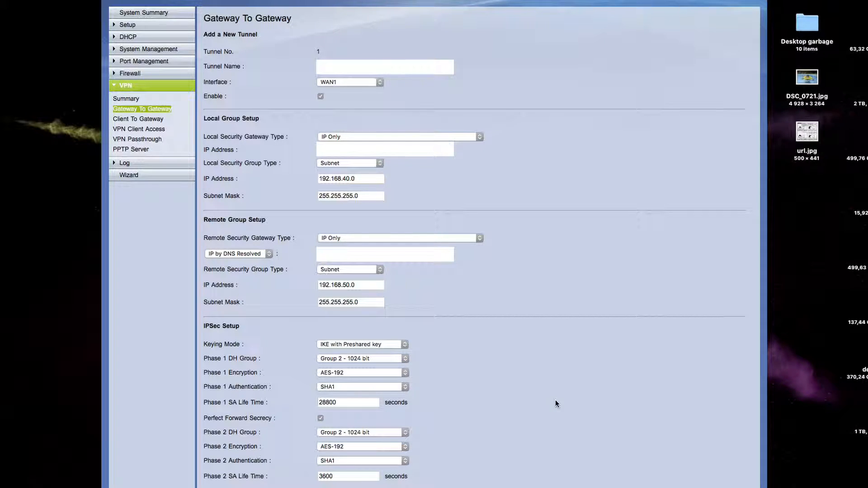
scroll("down", 3)
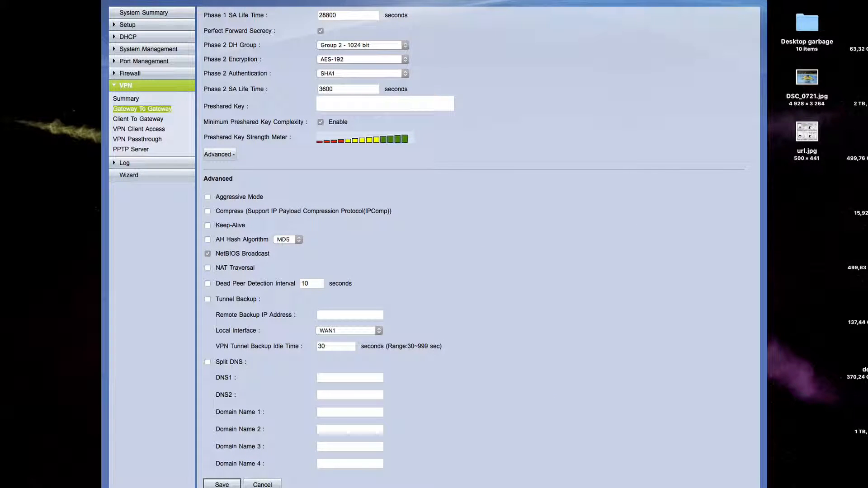
mouse_move(266, 195)
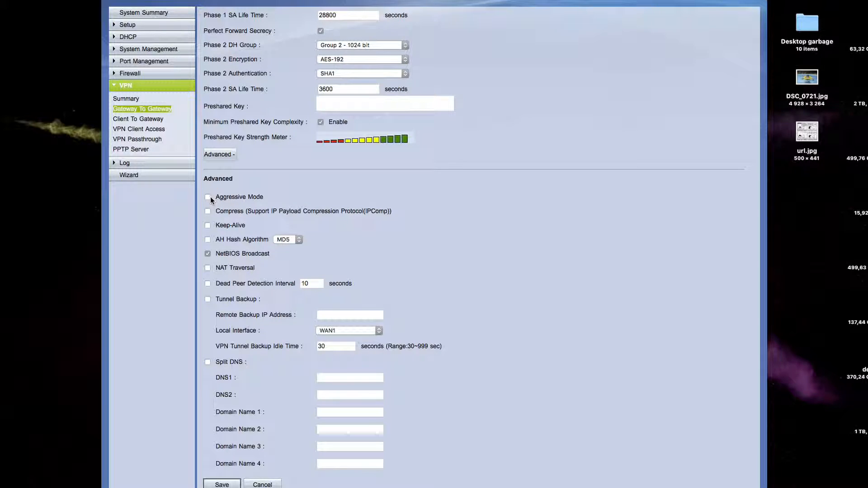
mouse_move(292, 204)
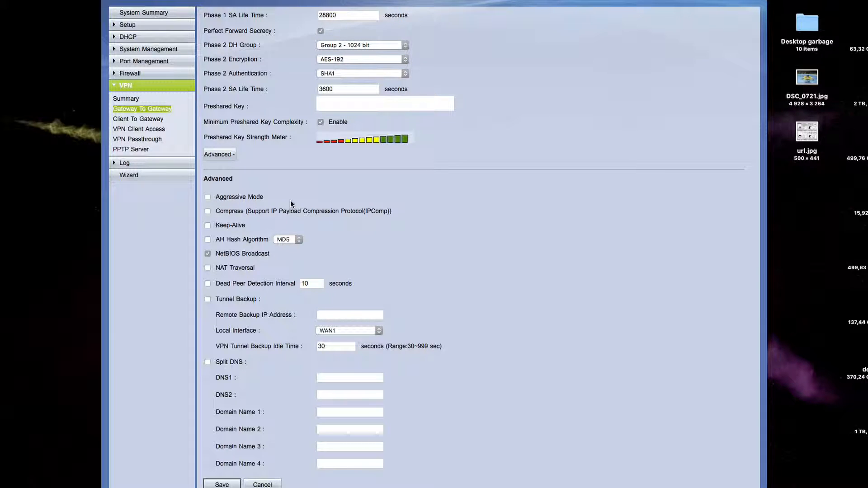
mouse_move(315, 211)
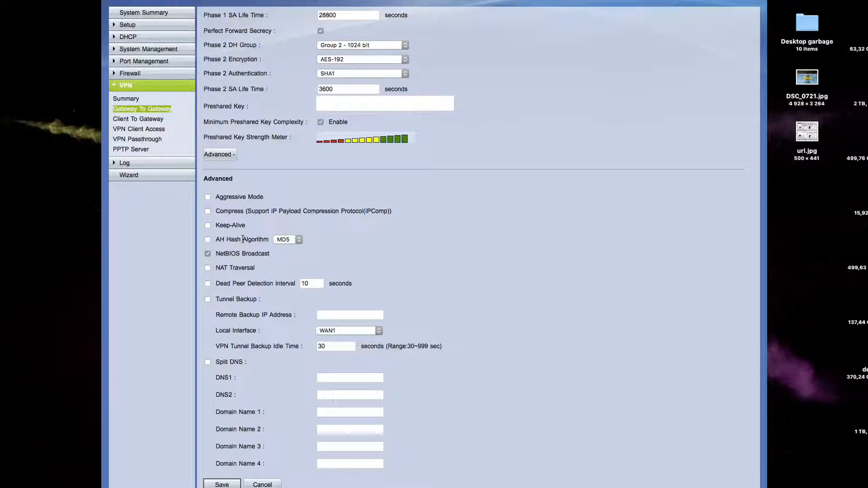
mouse_move(273, 259)
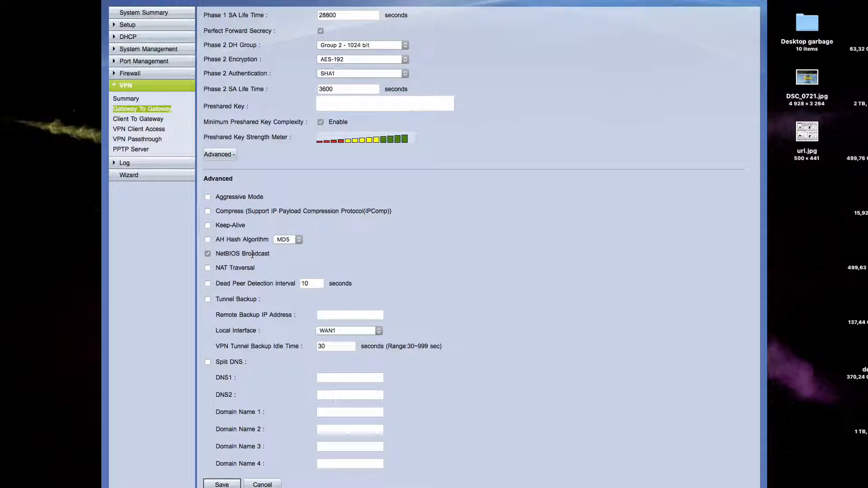
mouse_move(256, 273)
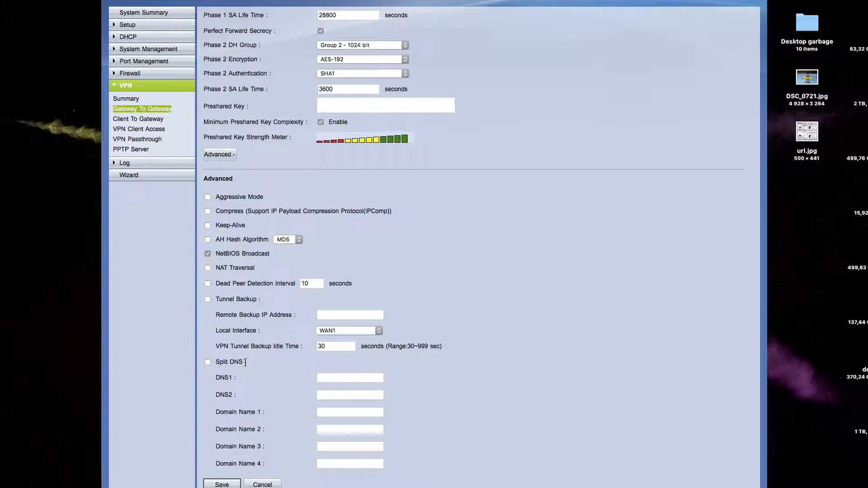
mouse_move(340, 412)
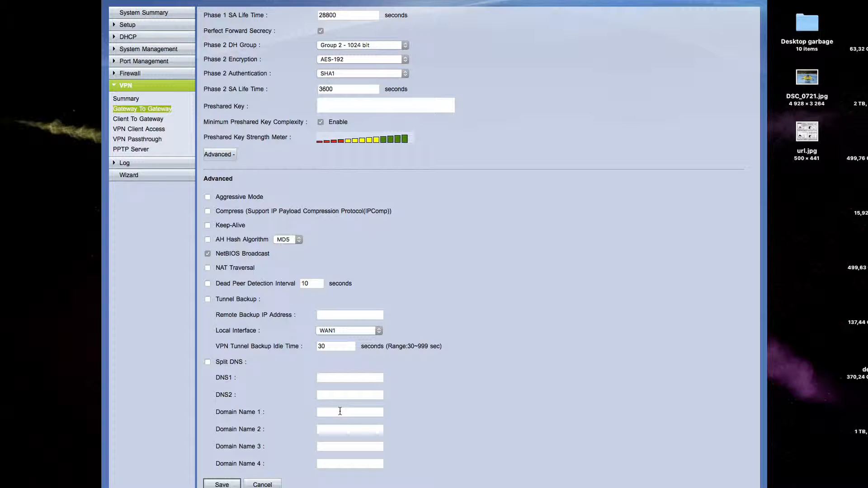
left_click(350, 412)
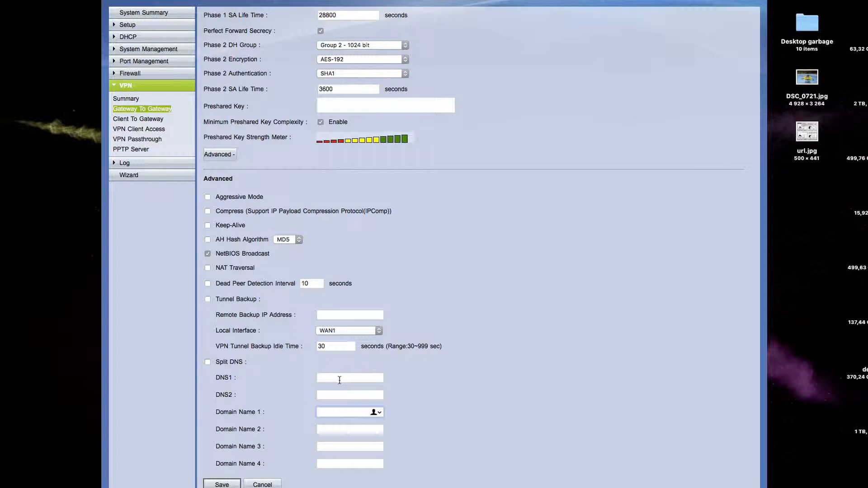
left_click(346, 412)
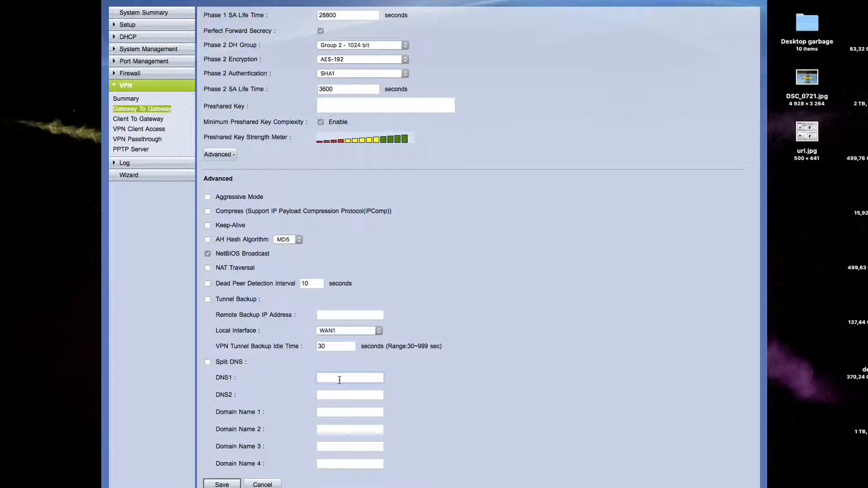
mouse_move(338, 390)
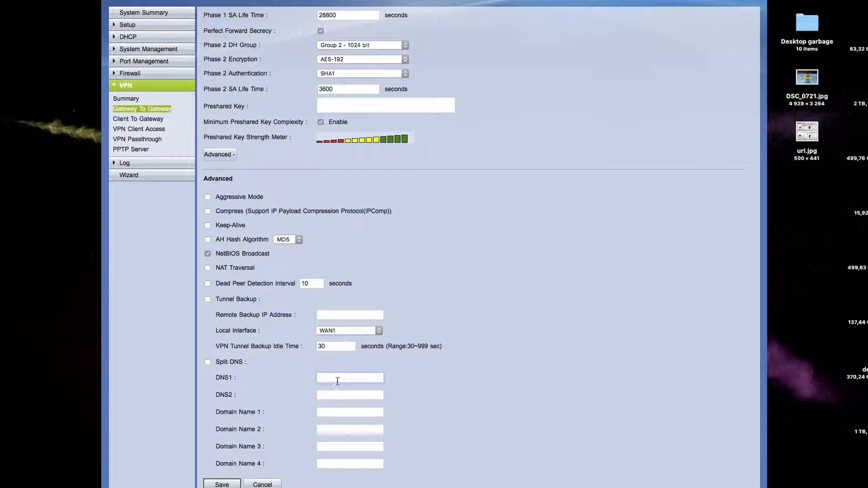
mouse_move(449, 45)
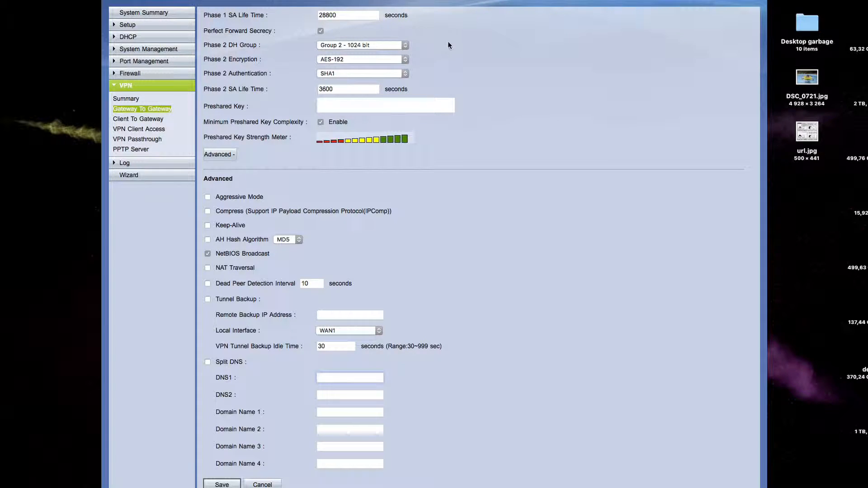
mouse_move(612, 158)
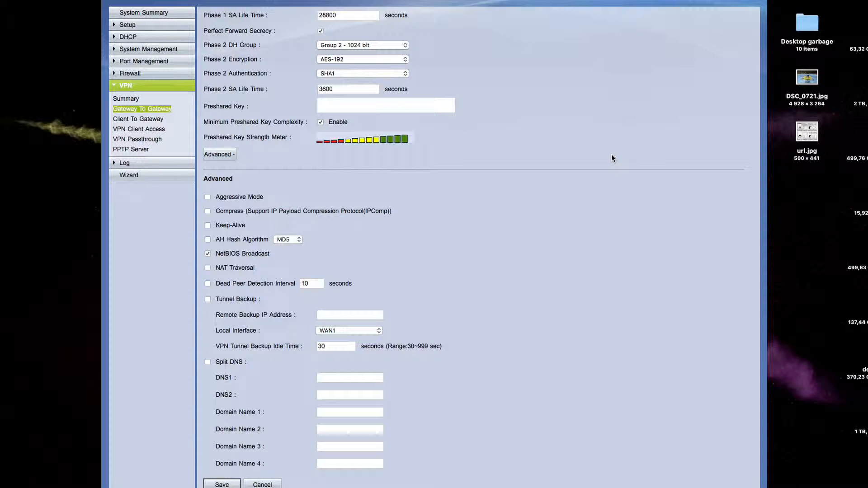
mouse_move(683, 102)
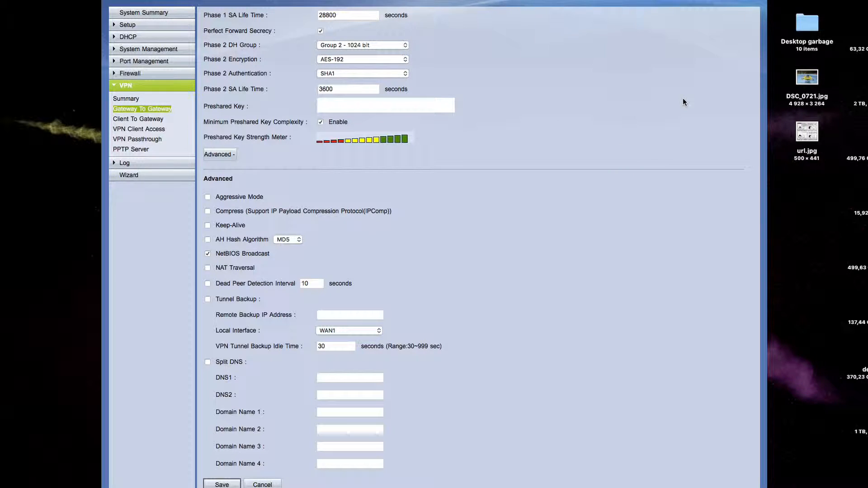
mouse_move(686, 102)
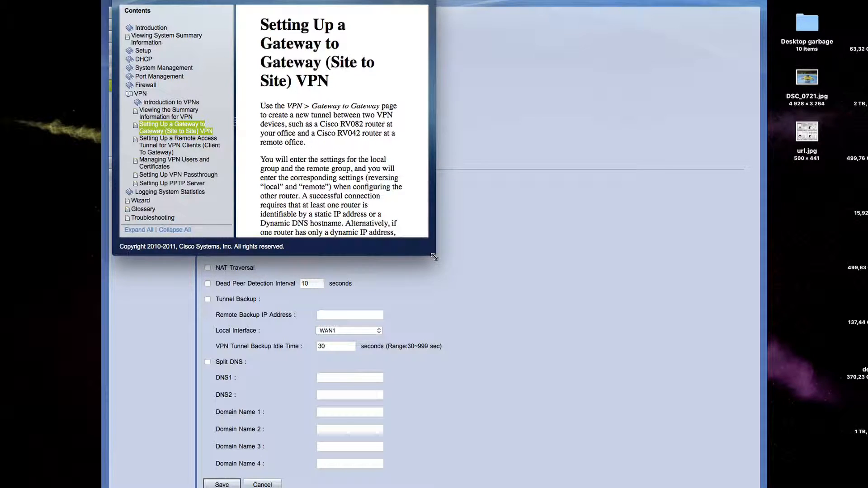
- Enlarge the help window, expand Add a New Tunnel, and scroll to Local/Remote Group Setup
left_click_drag(434, 255, 650, 450)
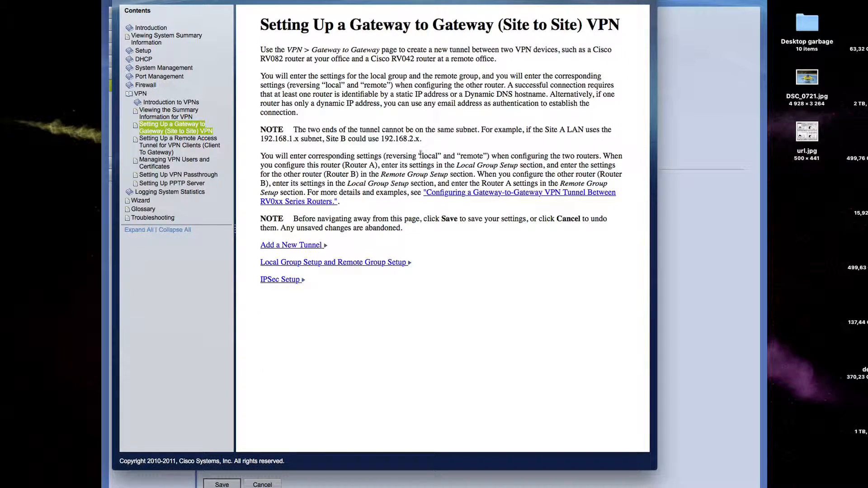
left_click(291, 244)
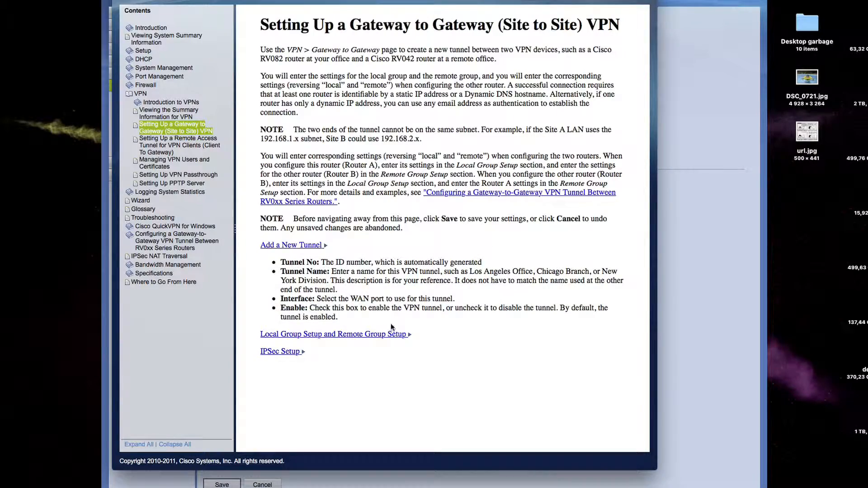
scroll("down", 3)
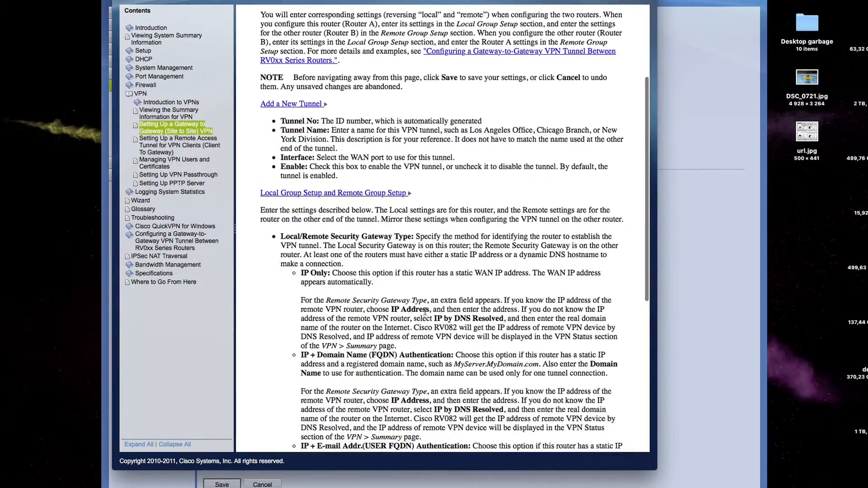
scroll("down", 3)
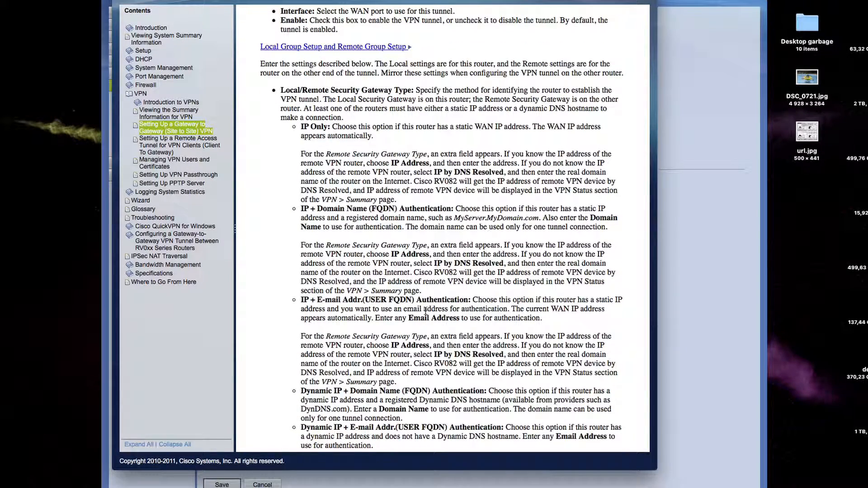
scroll("down", 3)
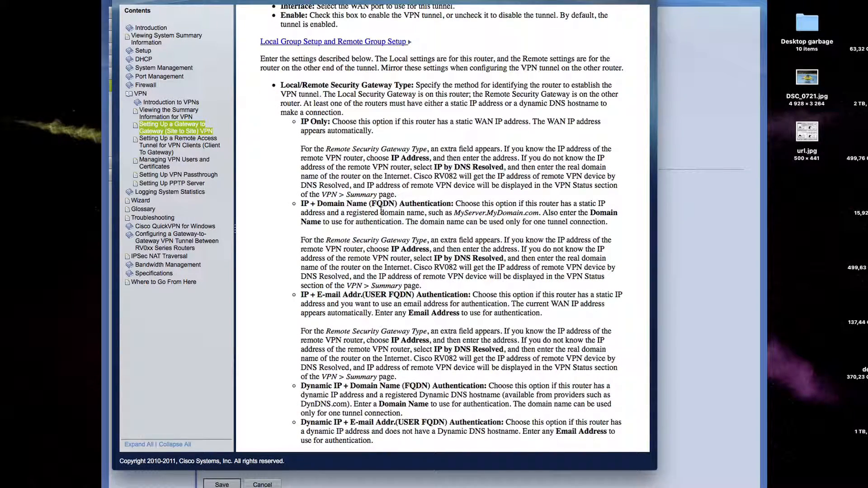
mouse_move(407, 189)
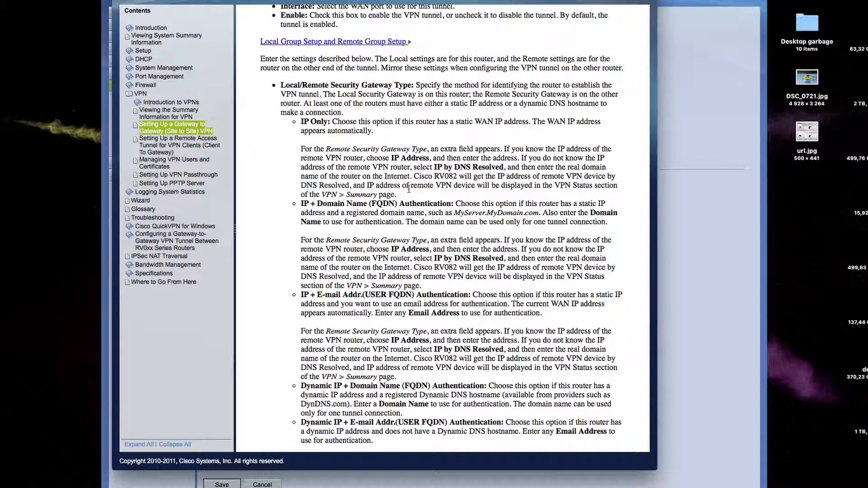
mouse_move(410, 198)
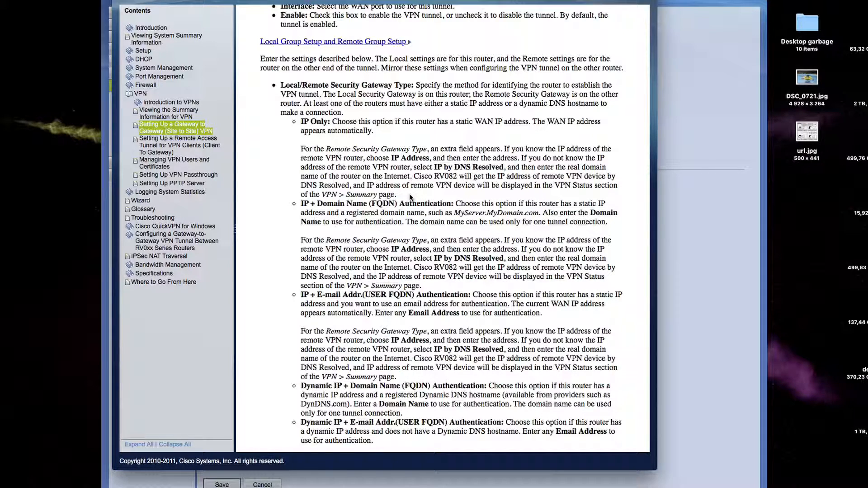
scroll("down", 3)
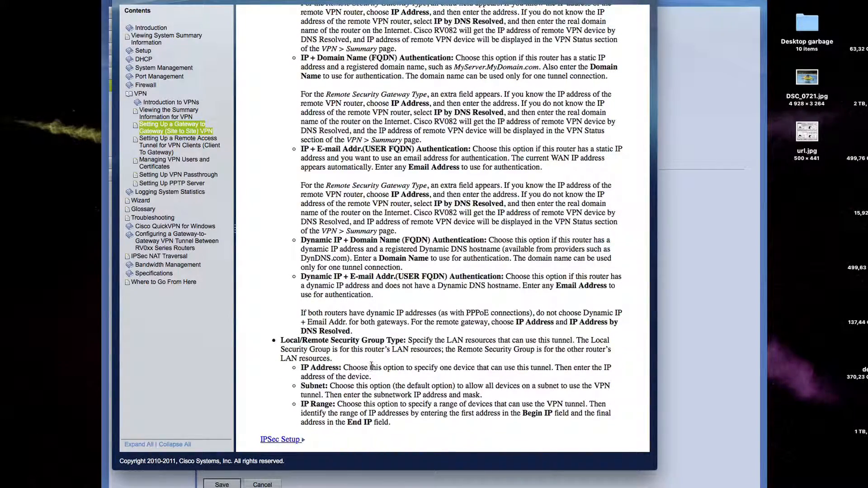
- Scroll the gateway-to-gateway help through preshared-key IKE fields to the advanced IKE settings
scroll("down", 3)
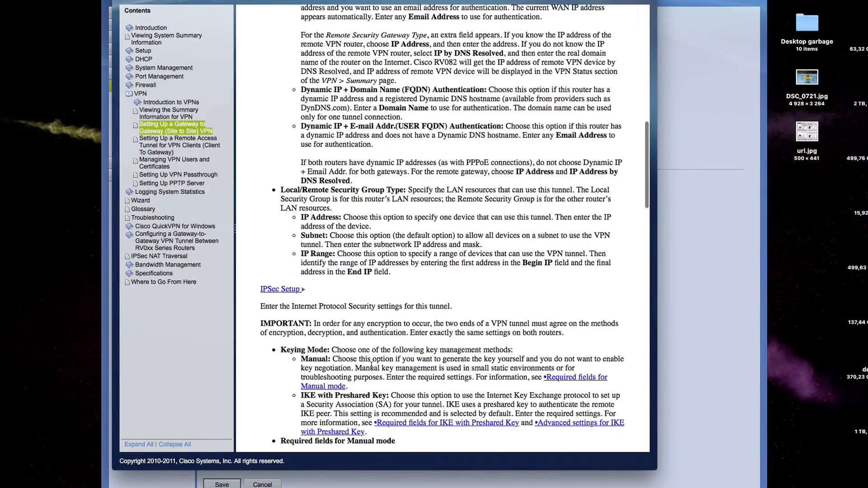
scroll("down", 3)
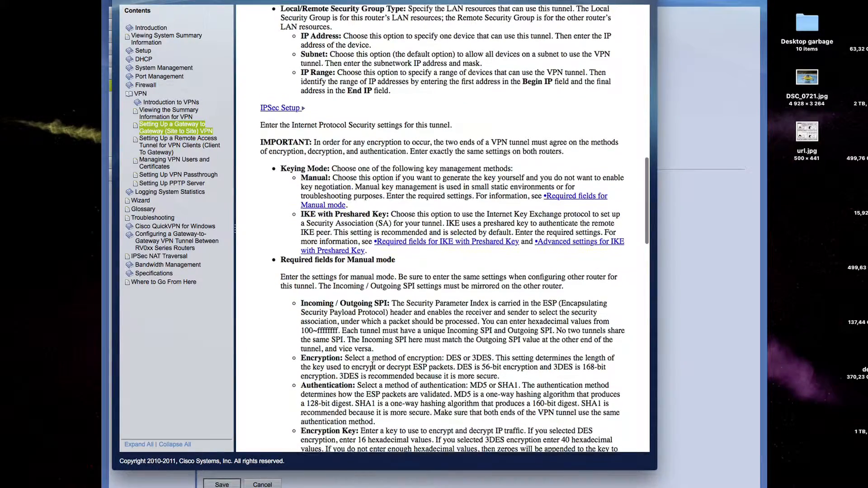
scroll("down", 3)
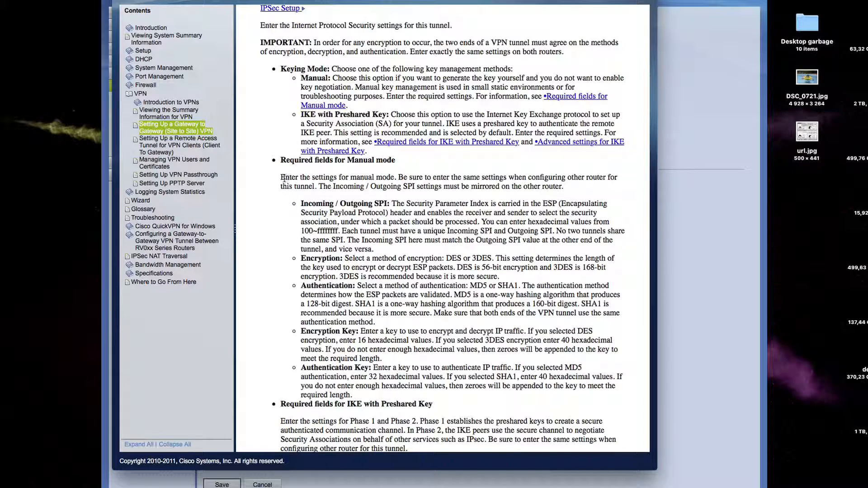
double_click(337, 160)
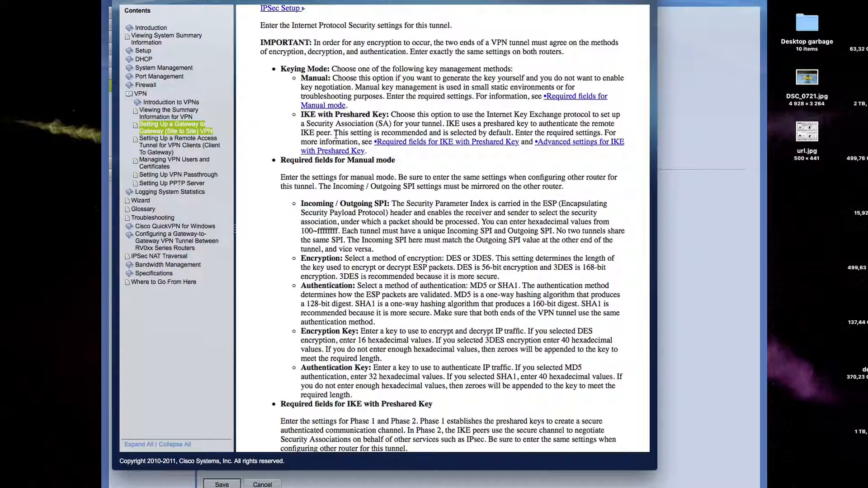
mouse_move(346, 174)
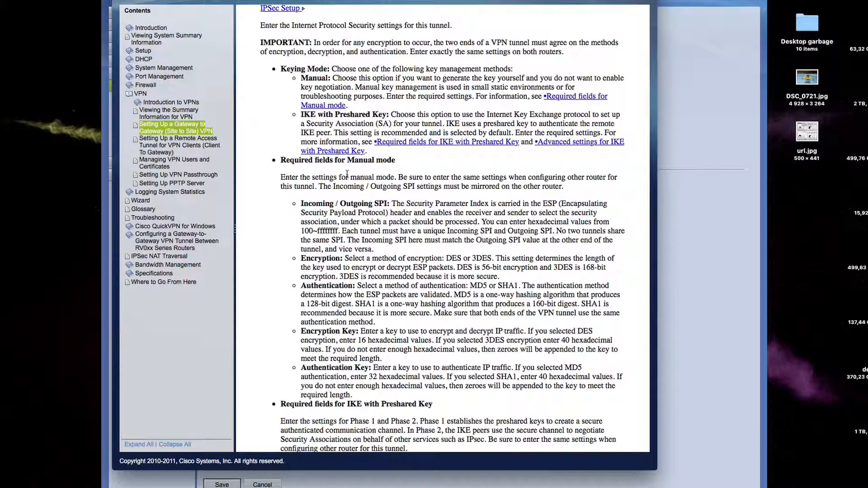
scroll("down", 3)
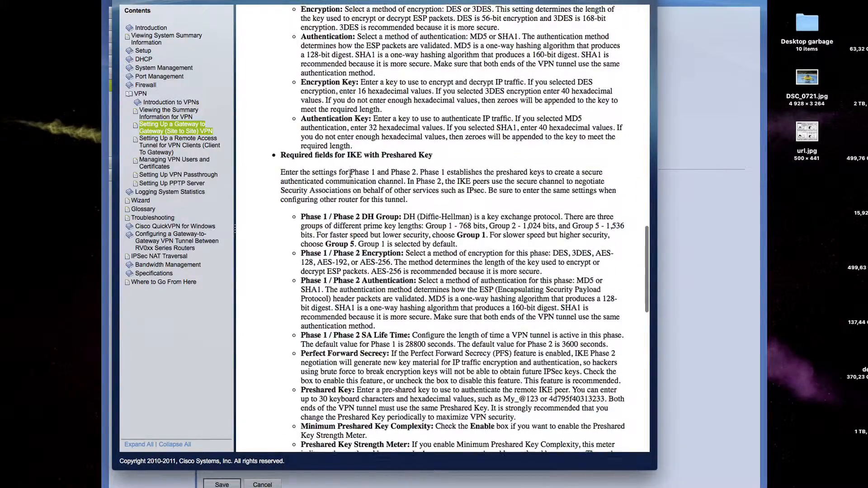
scroll("down", 3)
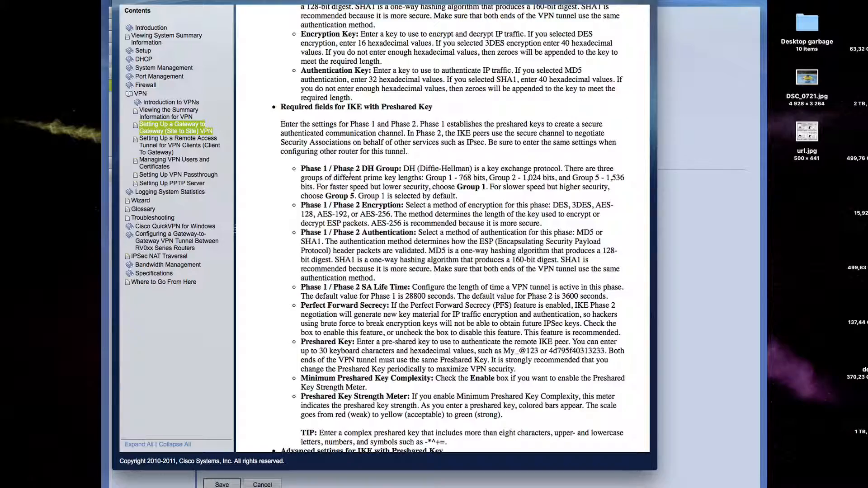
scroll("down", 3)
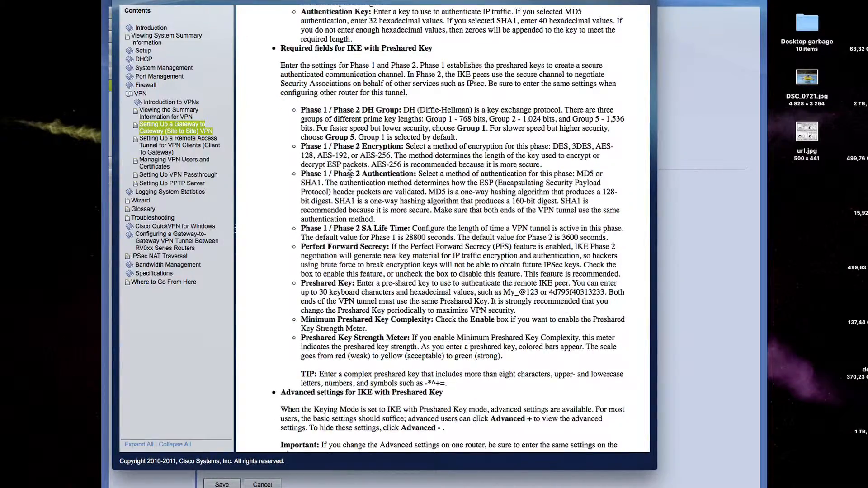
scroll("down", 3)
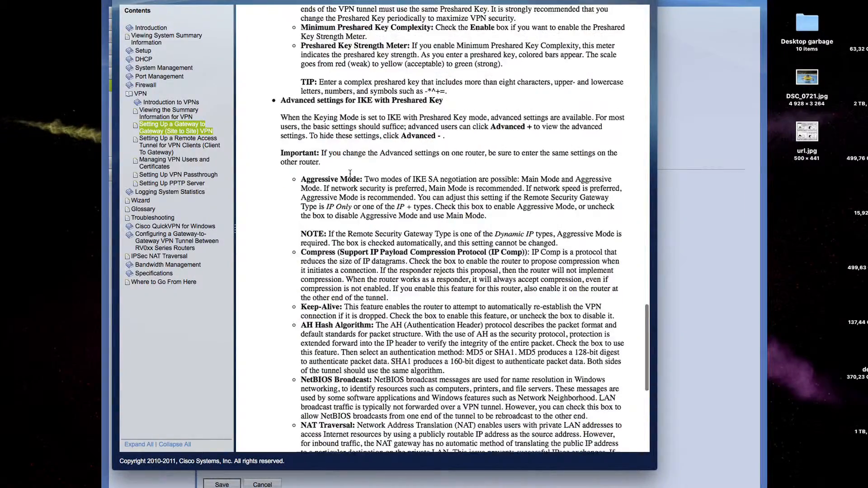
- Read the advanced IKE help through Split DNS, then return to the tunnel's default advanced options
scroll("down", 3)
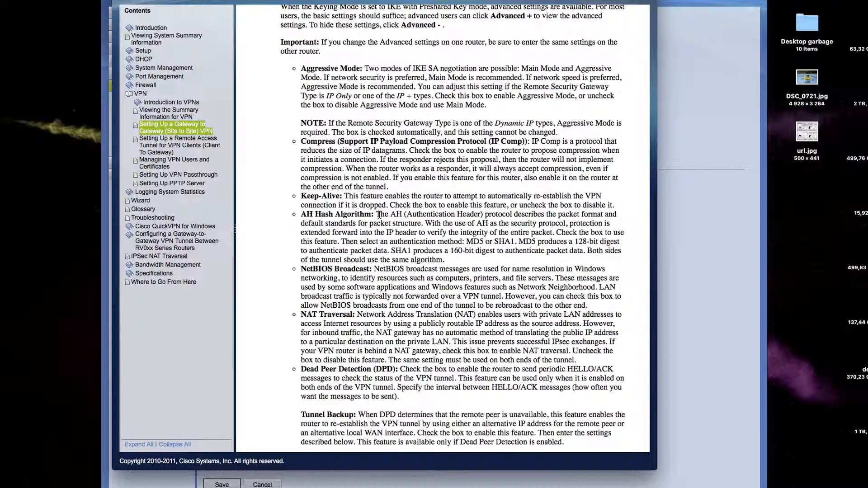
left_click_drag(375, 215, 548, 232)
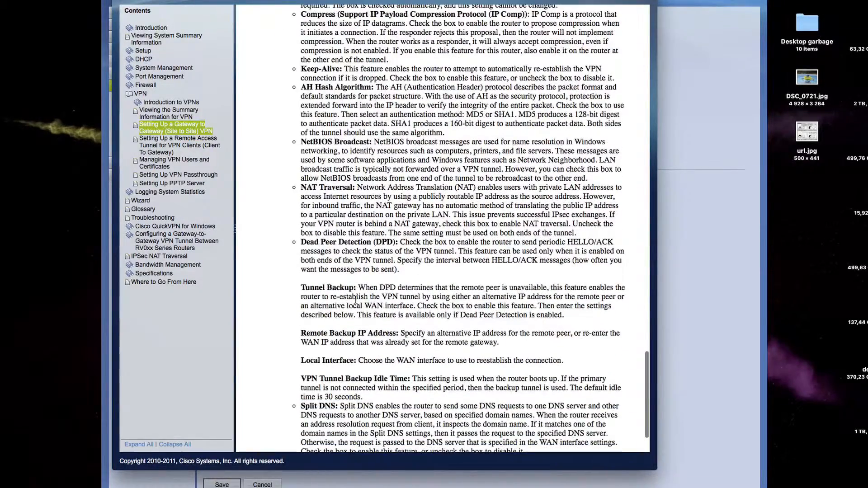
scroll("down", 3)
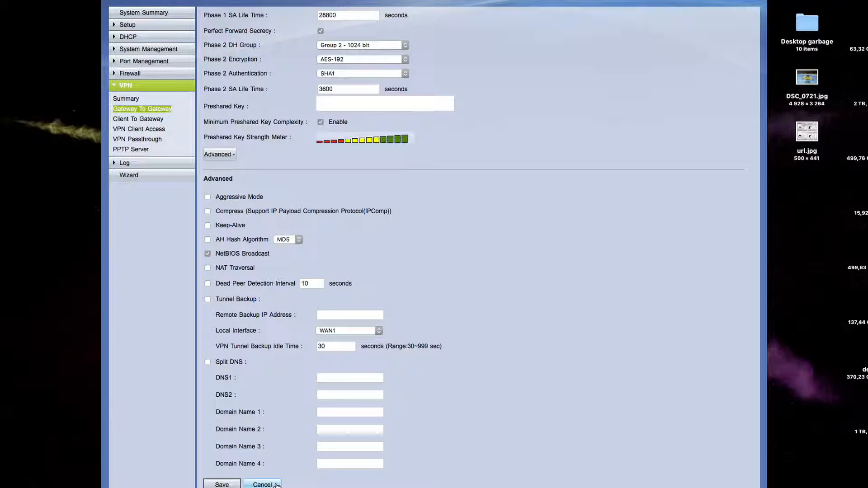
- Cancel the new tunnel form, returning to the summary with three connected tunnels
left_click(262, 485)
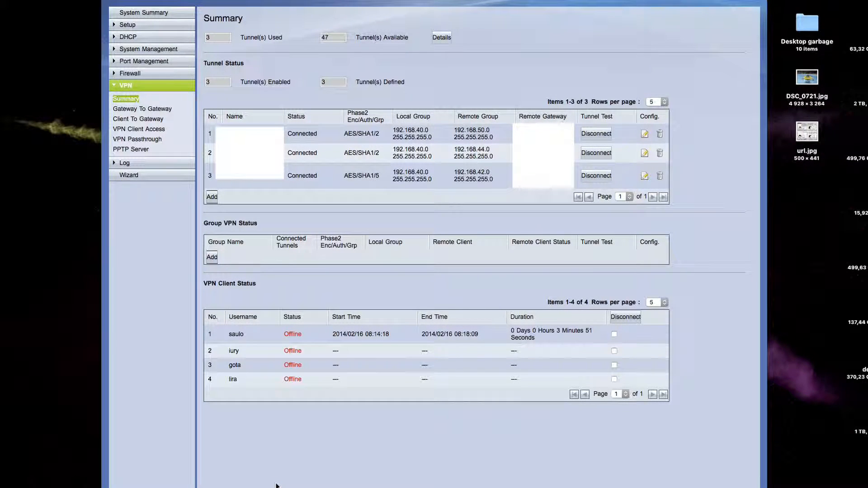
mouse_move(325, 343)
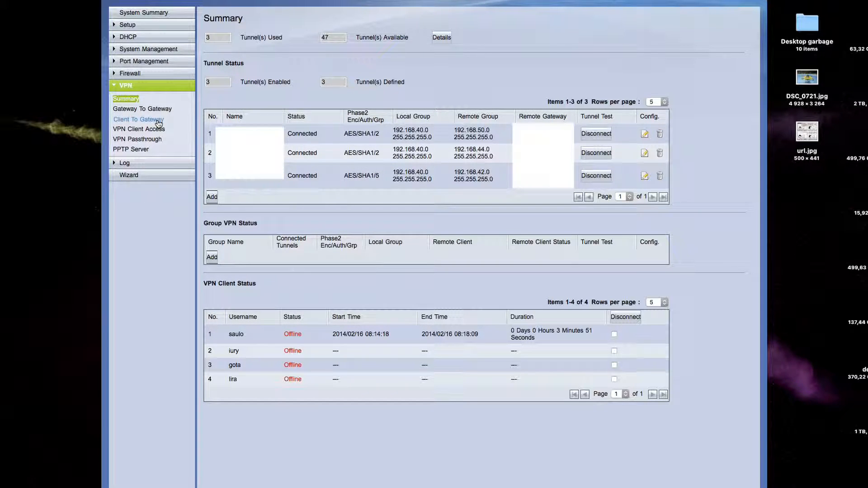
mouse_move(137, 119)
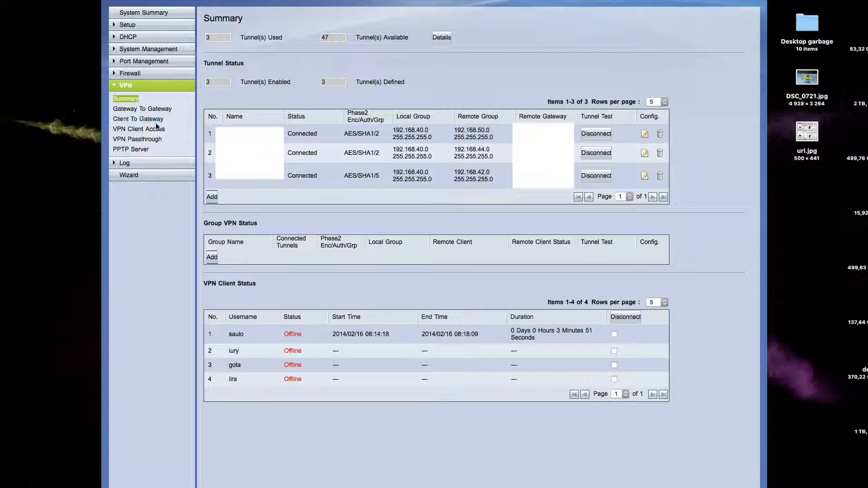
- Go to VPN Client Access, with empty user fields and certificate management options
left_click(139, 128)
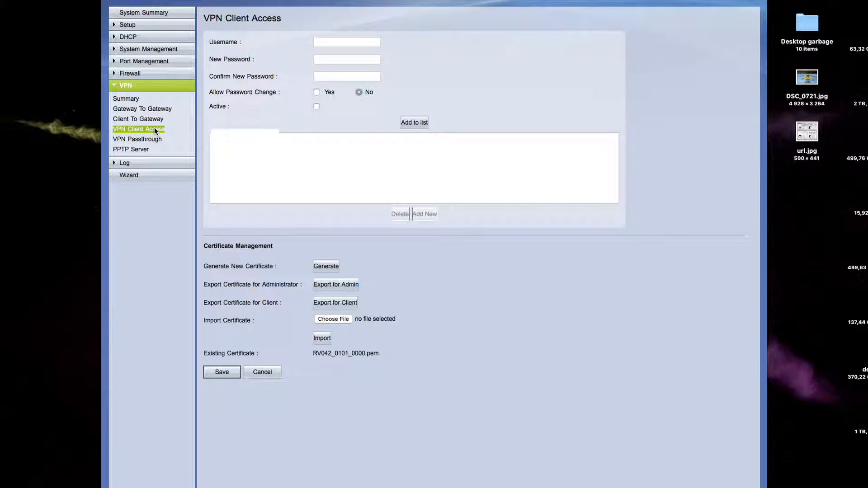
mouse_move(235, 33)
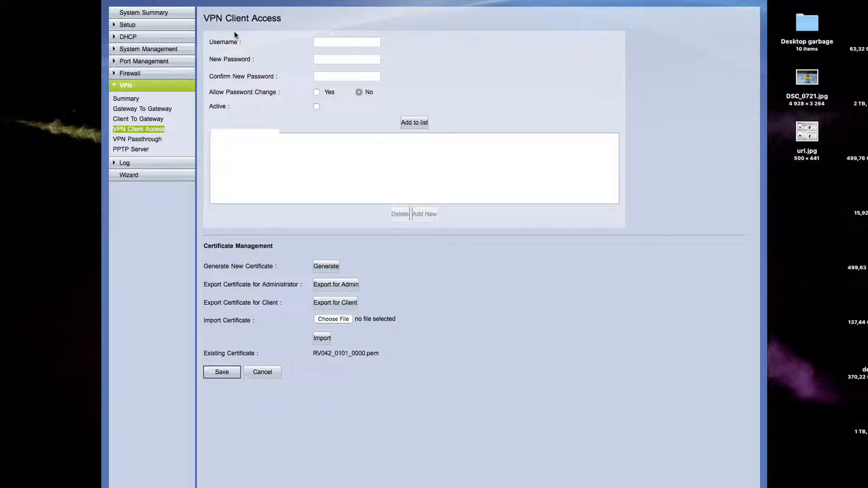
- Go to VPN Passthrough, showing IPSec, PPTP and L2TP passthrough all enabled
left_click(136, 139)
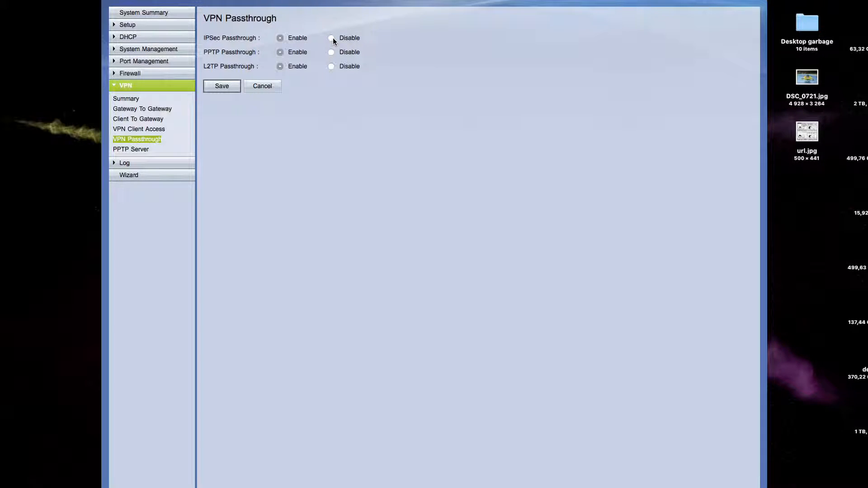
mouse_move(471, 103)
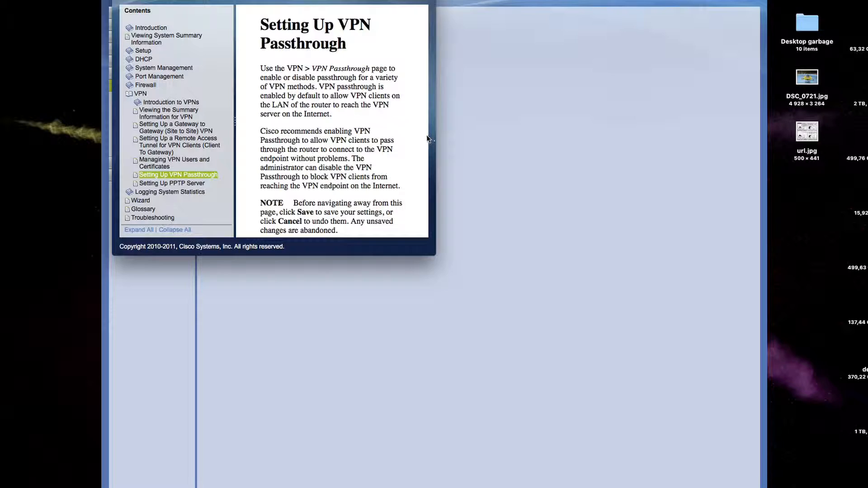
- Scroll through the VPN Passthrough help and return to the passthrough page
scroll("down", 3)
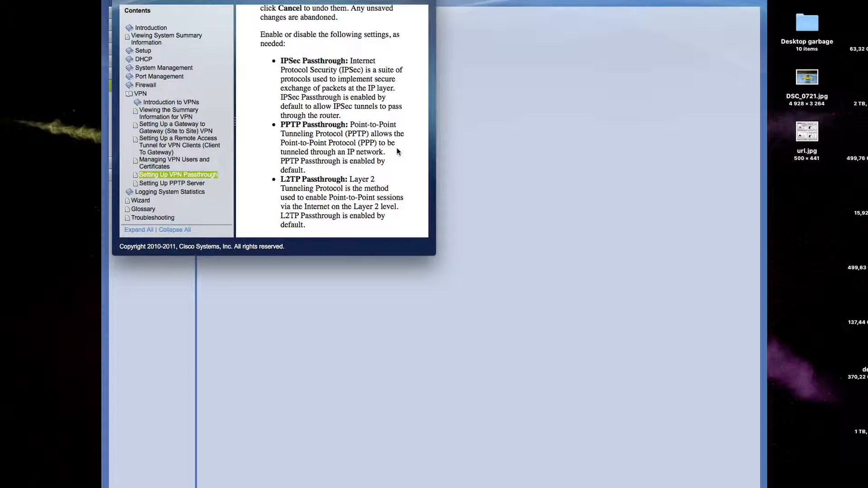
mouse_move(309, 69)
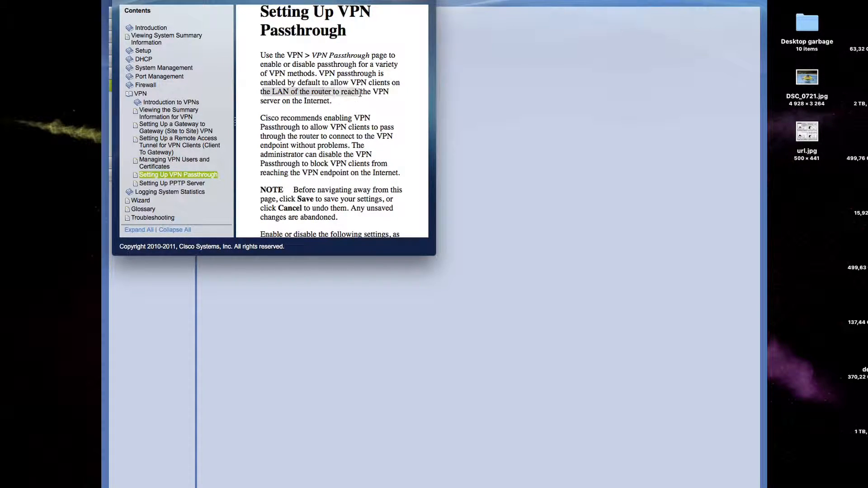
scroll("down", 3)
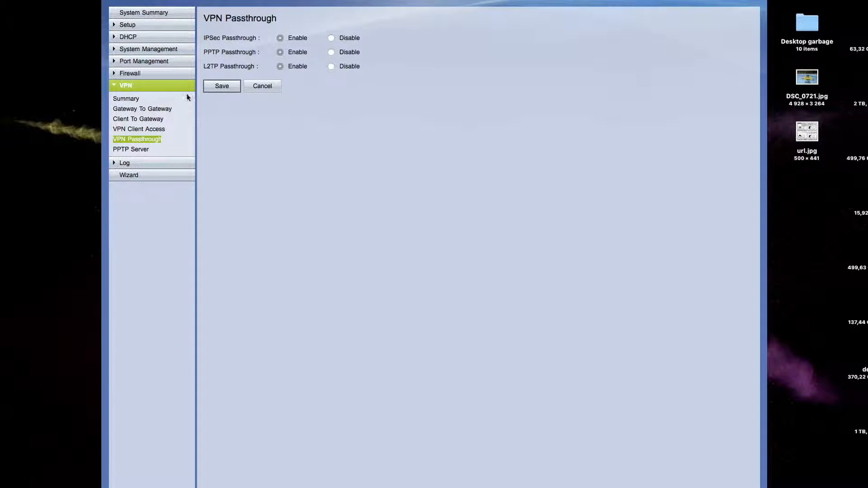
- Go to the PPTP Server page, enabled for range 192.168.40.201–205 with no users
left_click(131, 149)
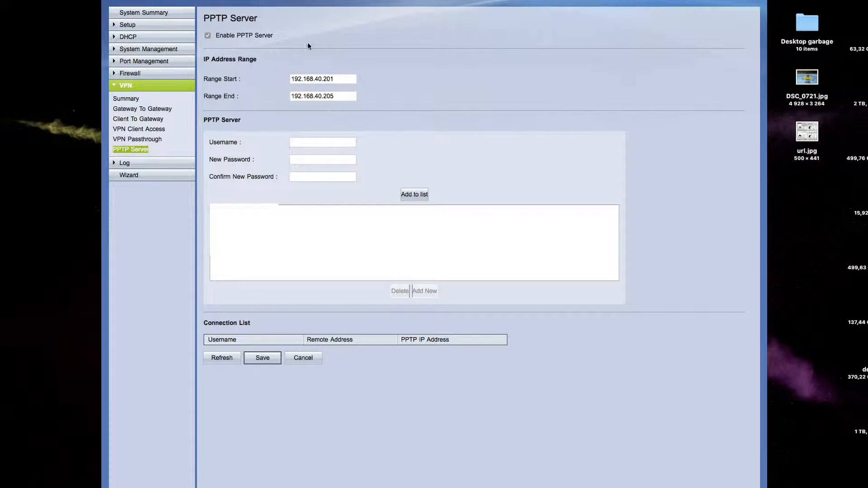
mouse_move(395, 52)
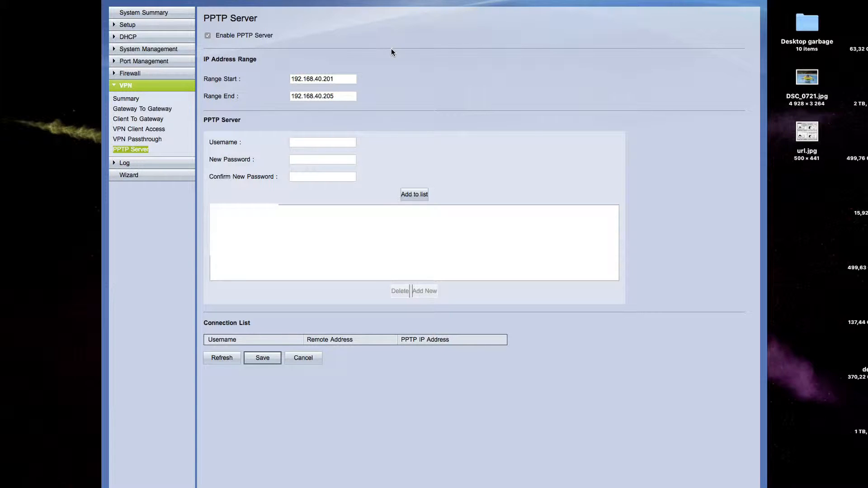
mouse_move(365, 59)
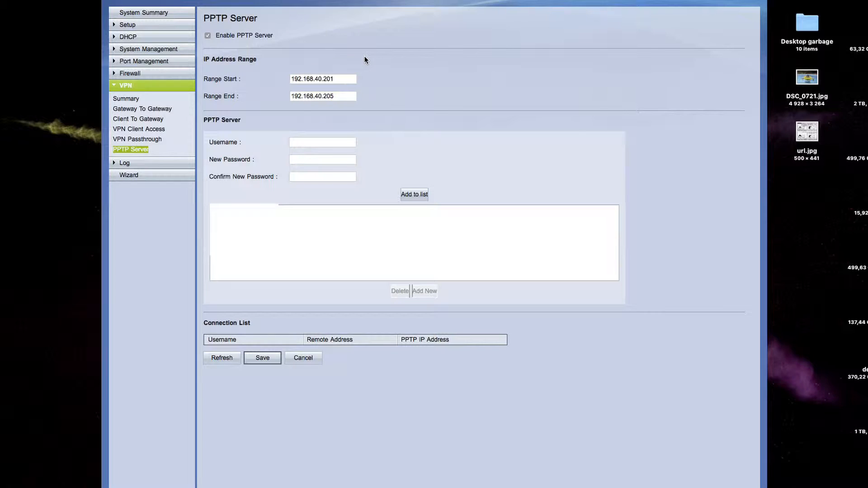
- Disable the PPTP server and save the change
left_click(208, 35)
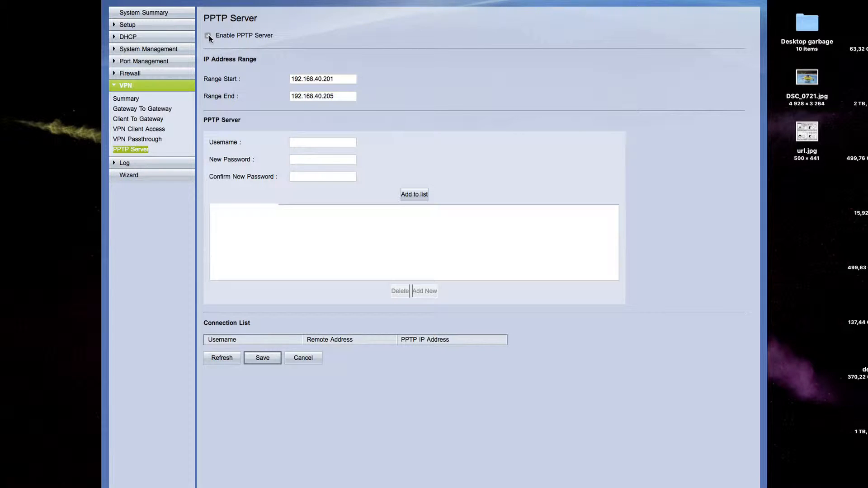
left_click(208, 36)
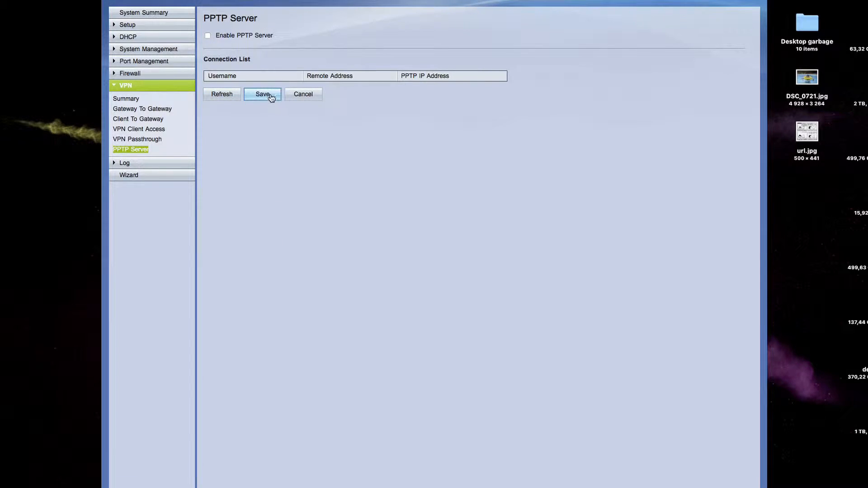